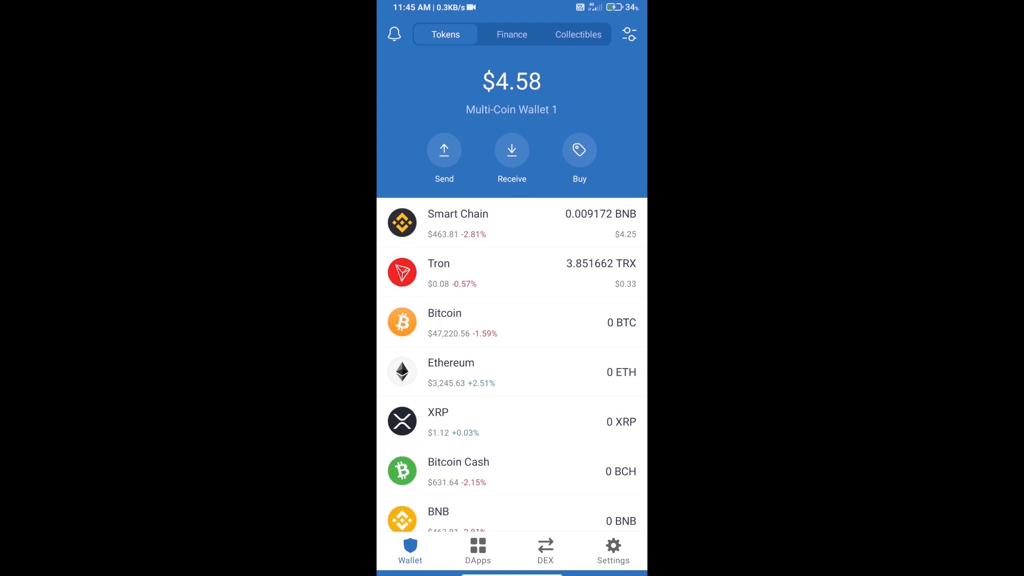
- Search tokens for 'bnb' and choose Smart Chain
{"action": "left_click", "coordinate": [579, 150]}
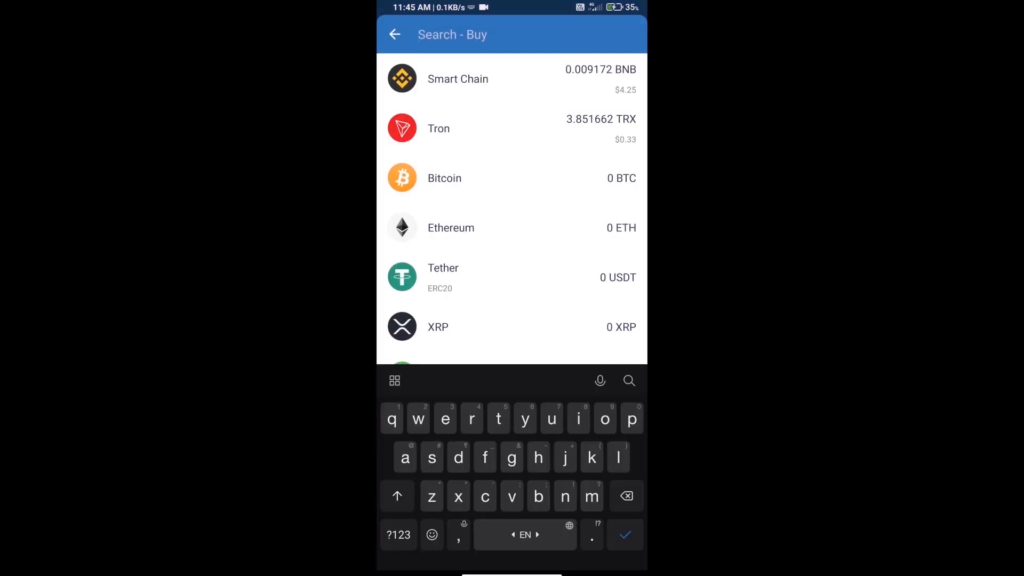
{"action": "type", "text": "bnb"}
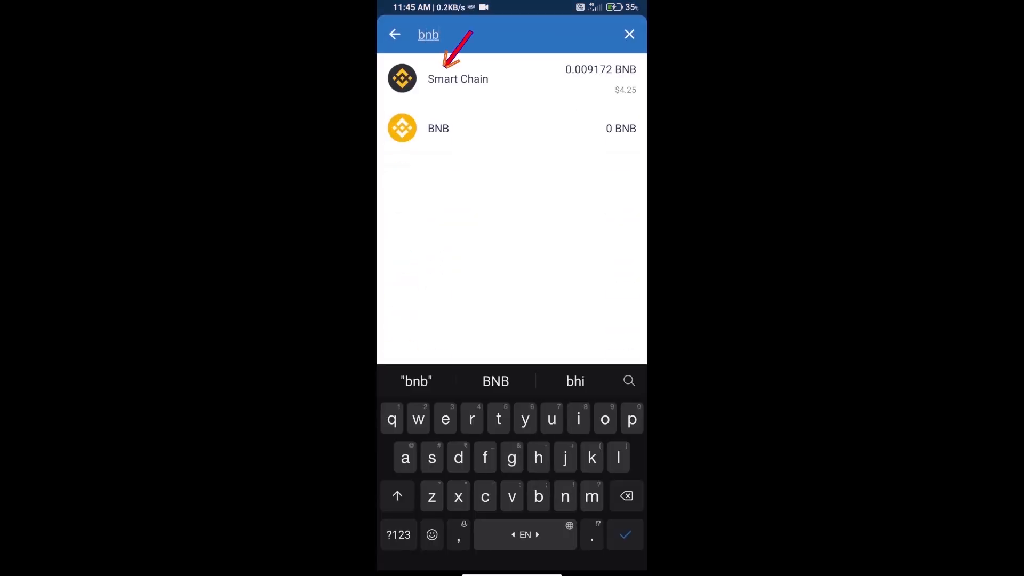
{"action": "left_click", "coordinate": [457, 79]}
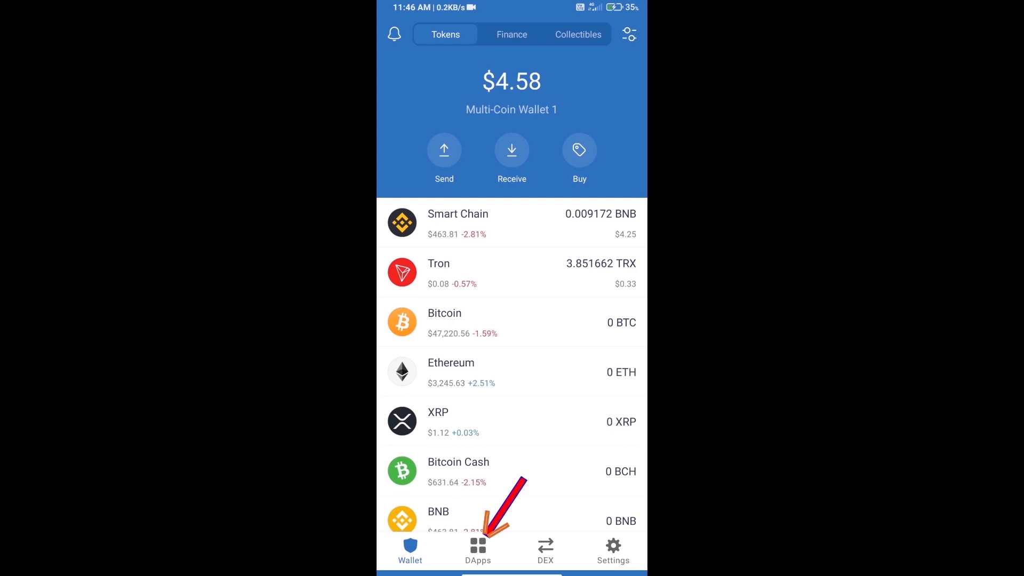
- Open PancakeSwap from recent DApps and connect it to Trust Wallet
{"action": "left_click", "coordinate": [477, 550]}
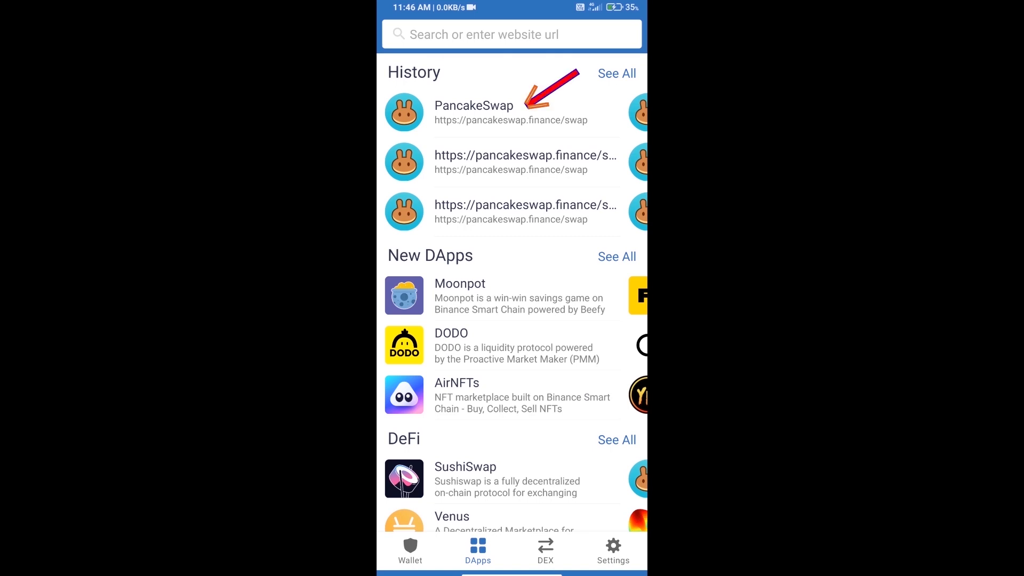
{"action": "left_click", "coordinate": [474, 111]}
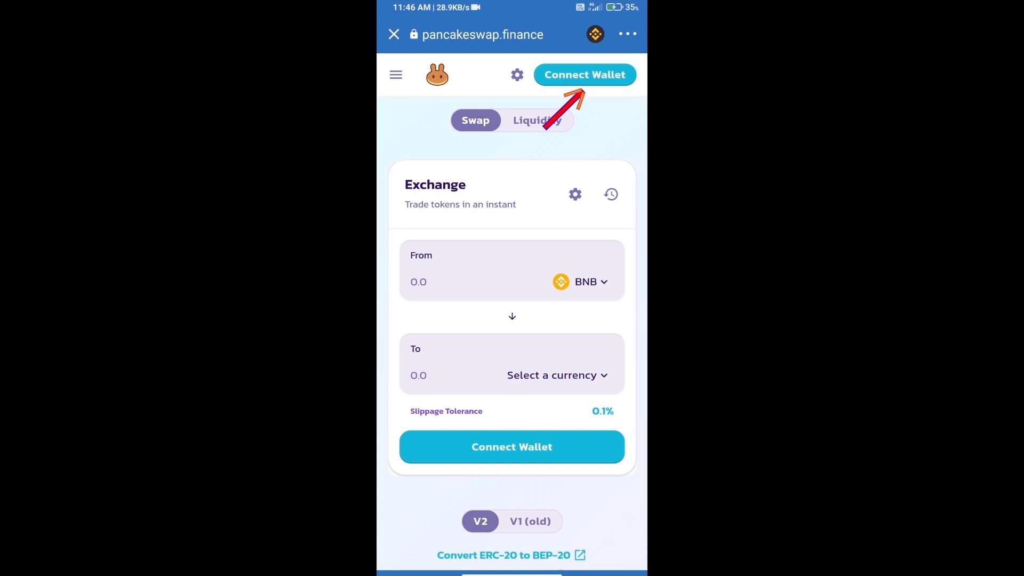
{"action": "left_click", "coordinate": [584, 74]}
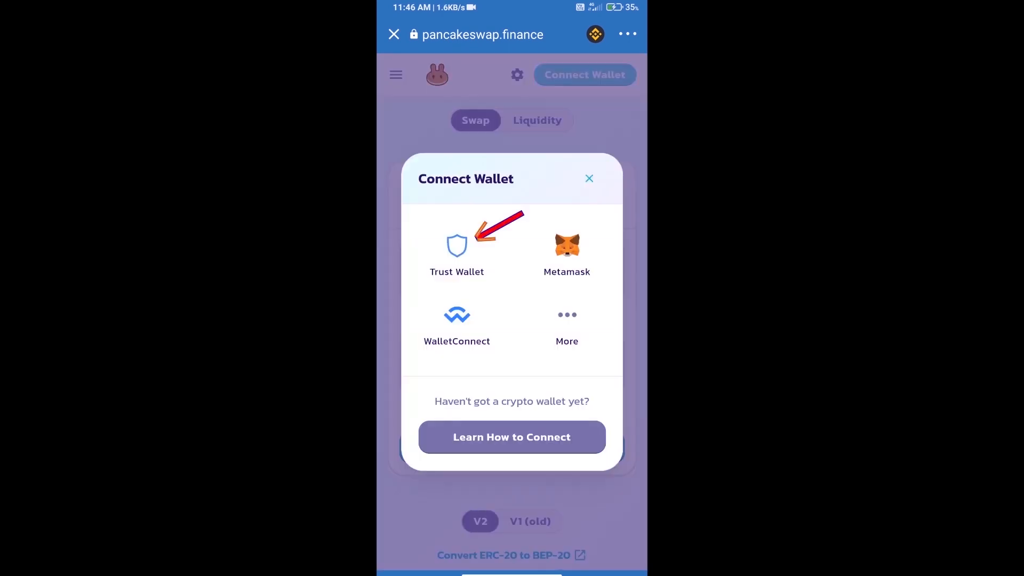
{"action": "left_click", "coordinate": [457, 247]}
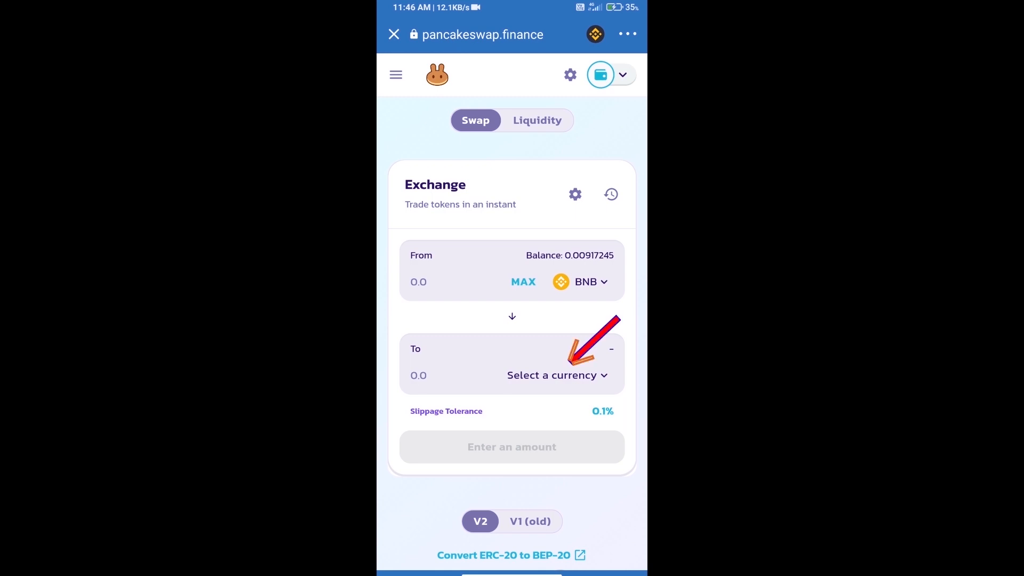
- Copy the SHIBORG INU BEP20 contract address from CoinMarketCap
{"action": "left_click", "coordinate": [551, 375]}
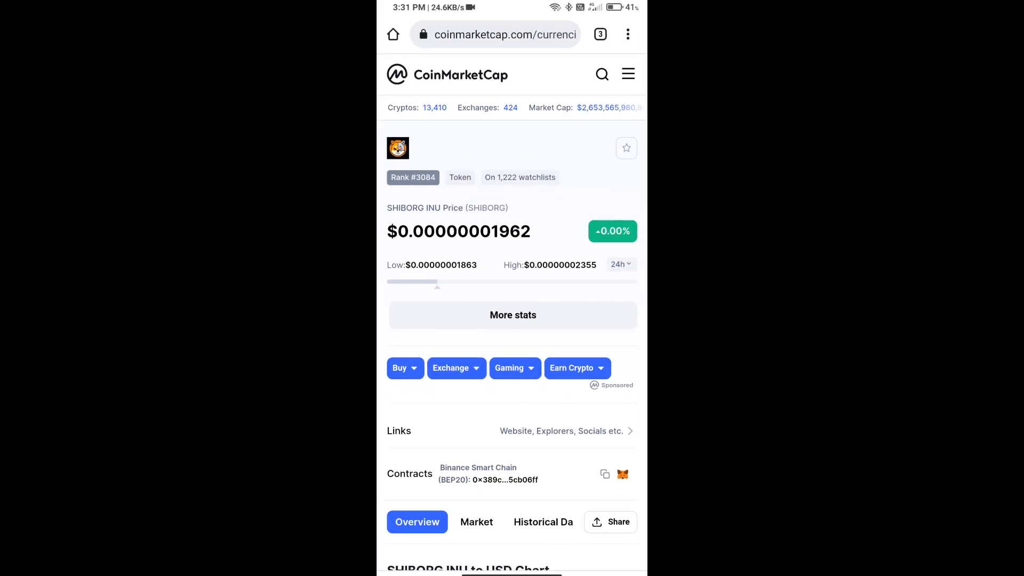
{"action": "left_click", "coordinate": [604, 474]}
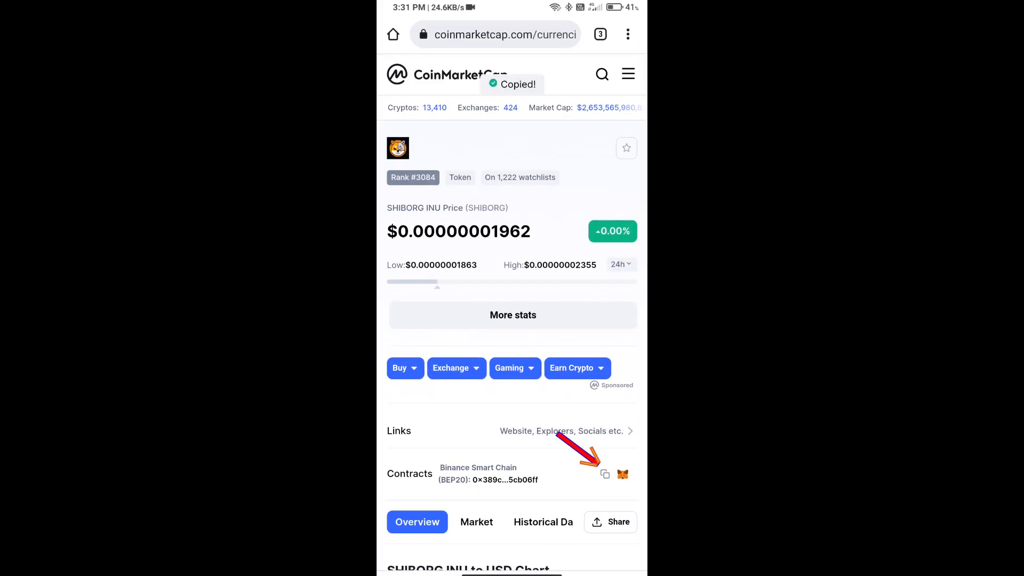
{"action": "left_click", "coordinate": [621, 473]}
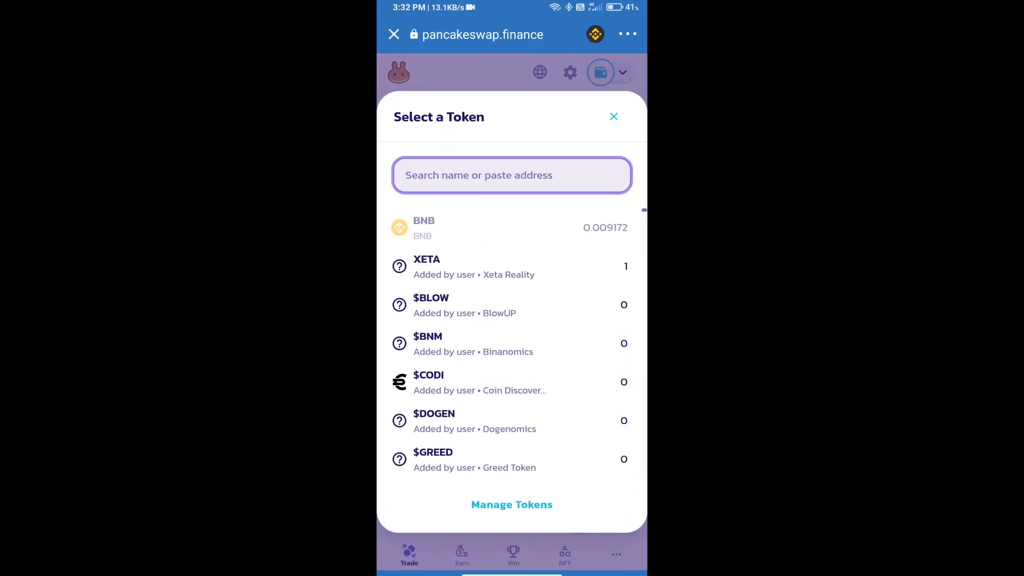
- Paste the SHIBORG contract address, accept the risk warning, and import SHIBORG INU
{"action": "type", "text": "c13d5be24bED2af35C3OF211EO42225CBO6fF"}
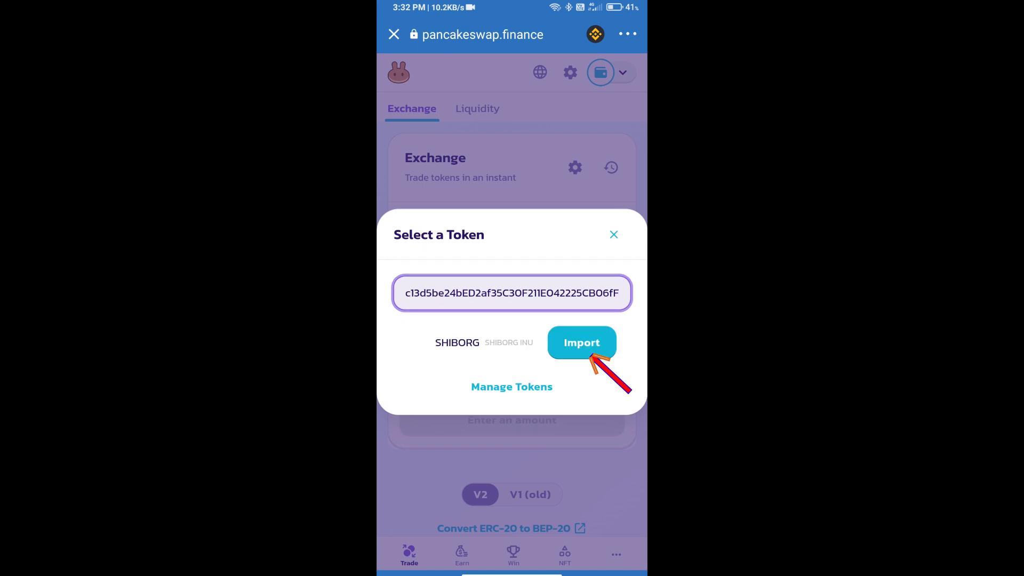
{"action": "left_click", "coordinate": [580, 342]}
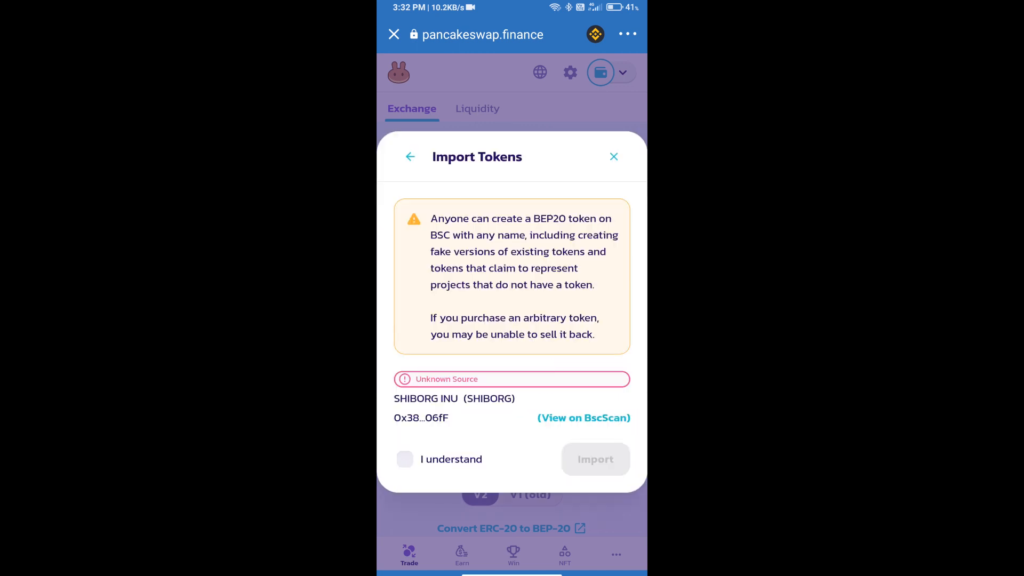
{"action": "left_click", "coordinate": [404, 459]}
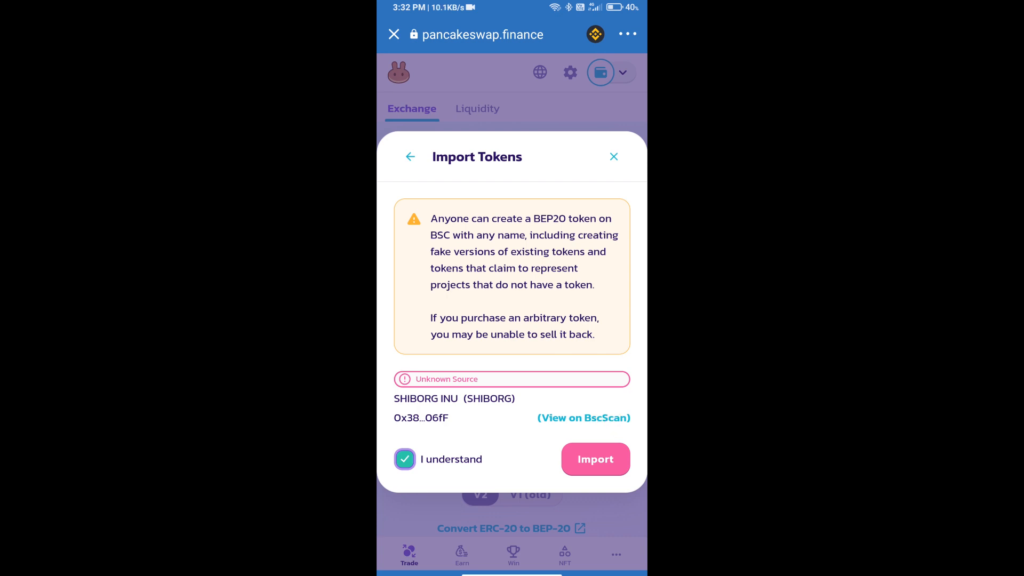
{"action": "left_click", "coordinate": [595, 459]}
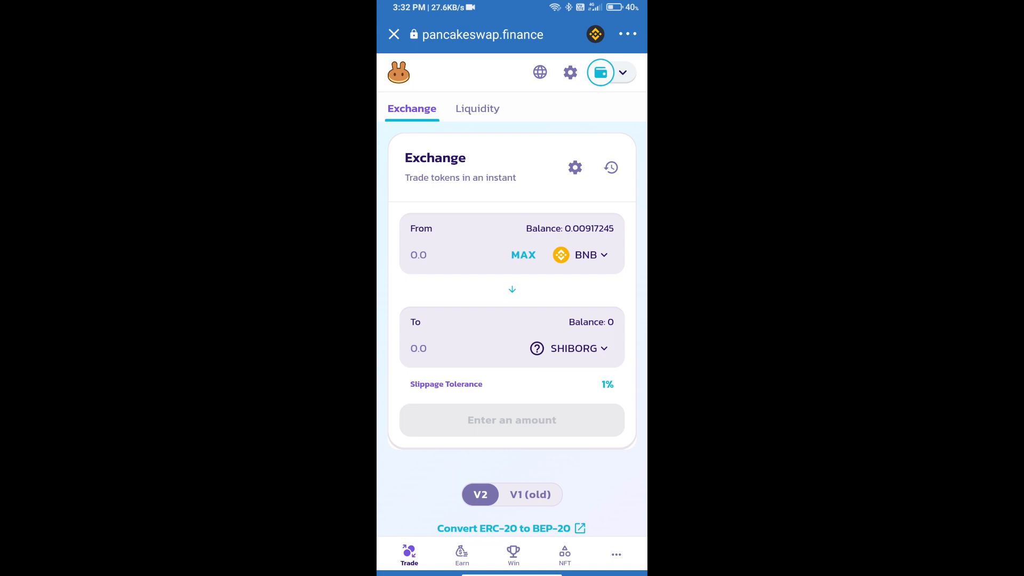
- Set a custom 12% slippage tolerance in swap settings
{"action": "left_click", "coordinate": [574, 167]}
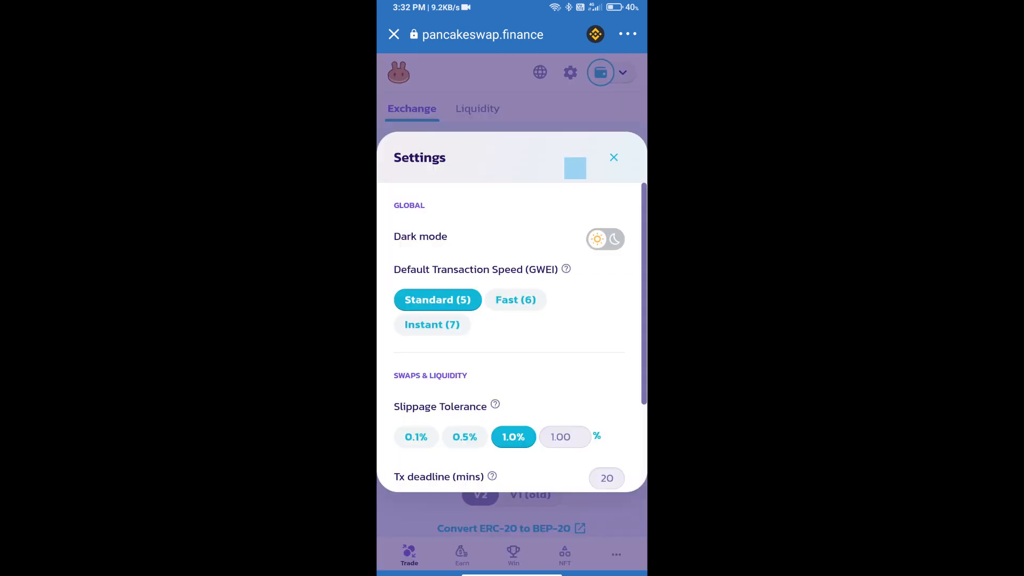
{"action": "left_click", "coordinate": [563, 435]}
{"action": "type", "text": "1"}
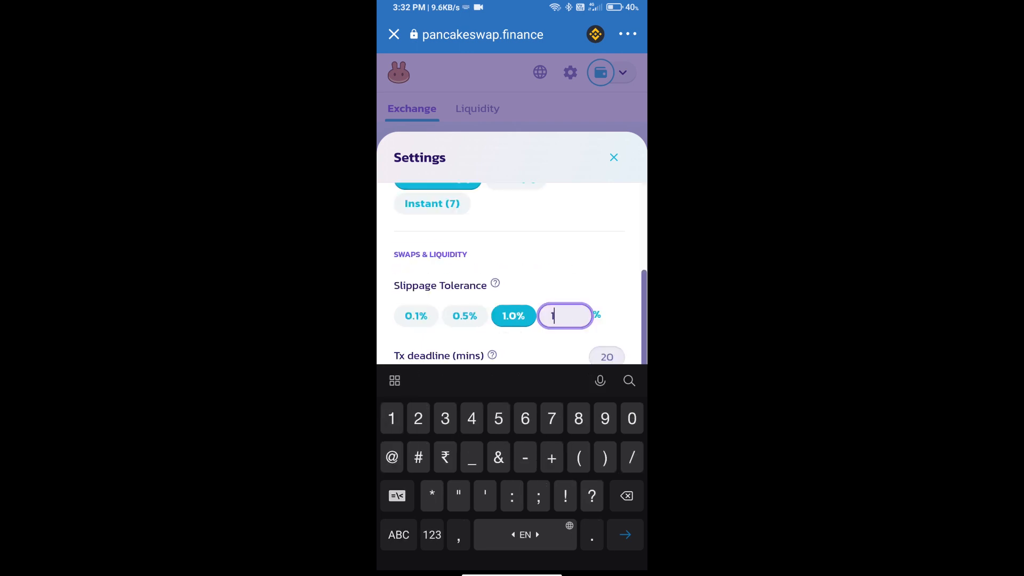
{"action": "type", "text": "2"}
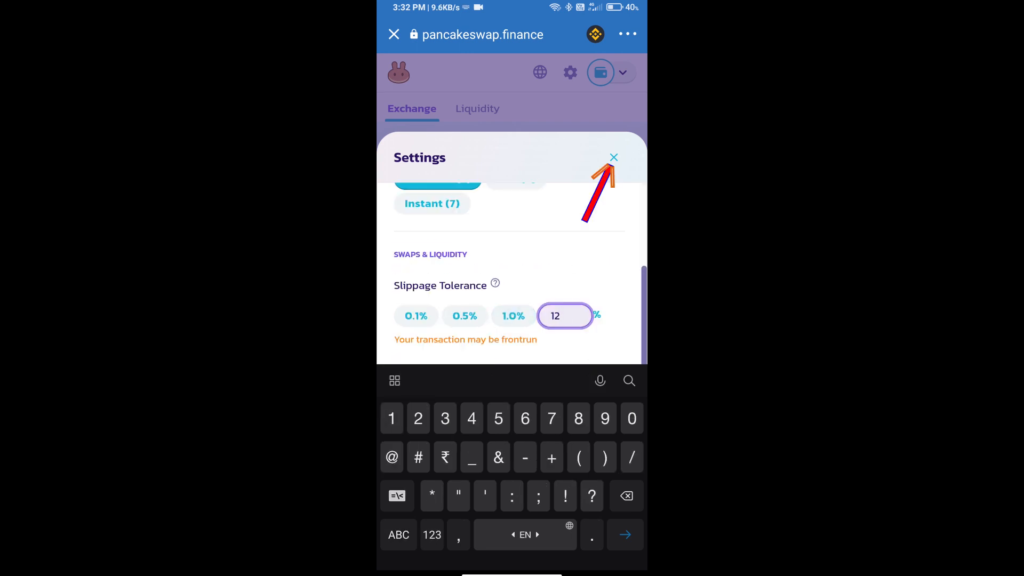
{"action": "left_click", "coordinate": [613, 157]}
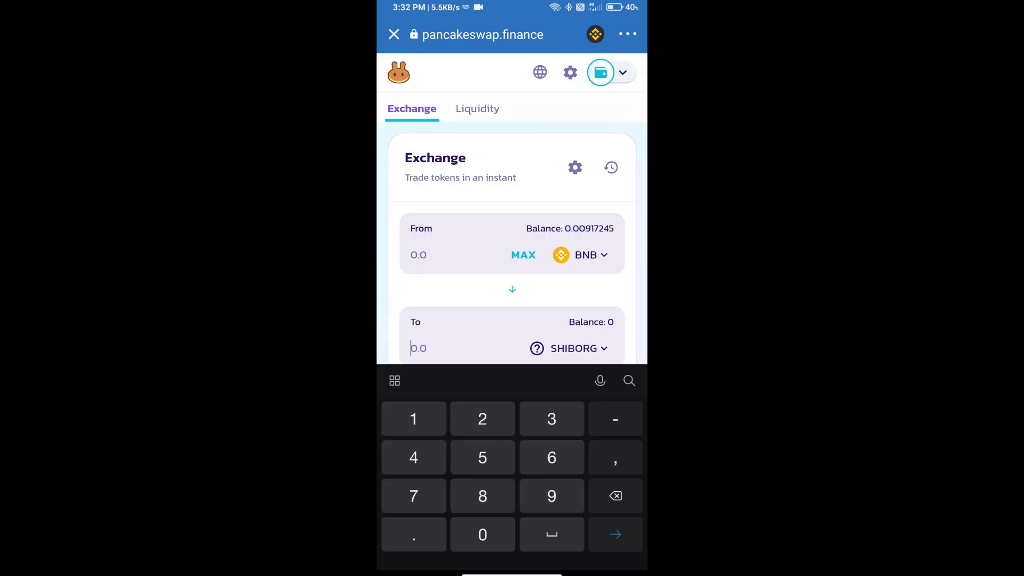
- Request a swap of about 0.0000000356468 BNB for 1000 SHIBORG and confirm it
{"action": "type", "text": "1000"}
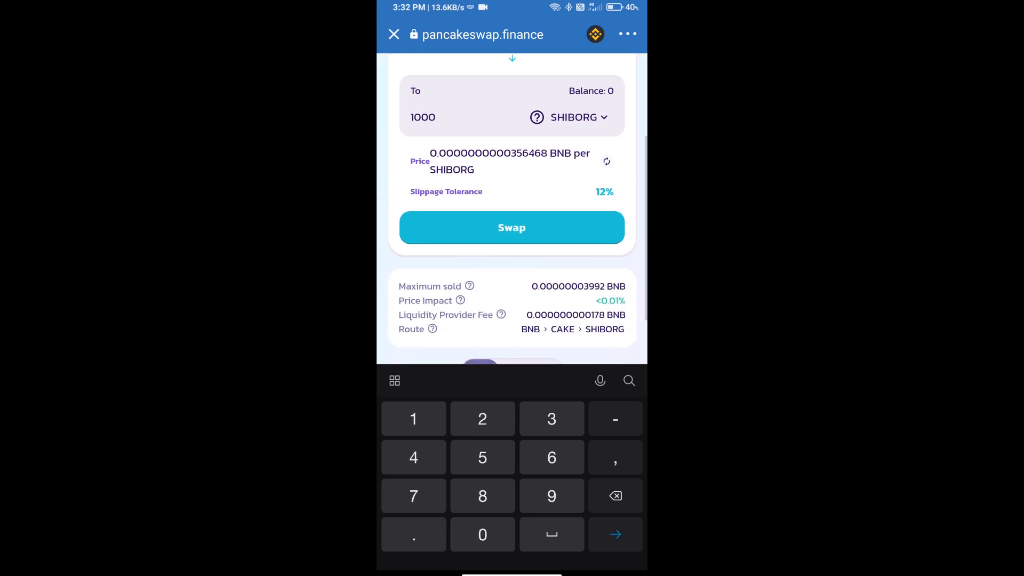
{"action": "left_click", "coordinate": [511, 227]}
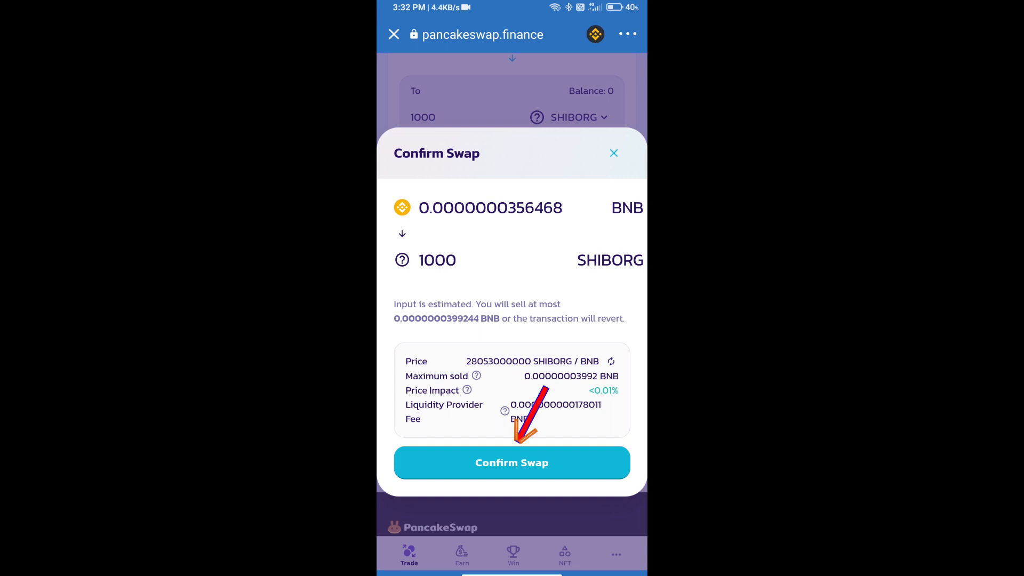
{"action": "left_click", "coordinate": [511, 463]}
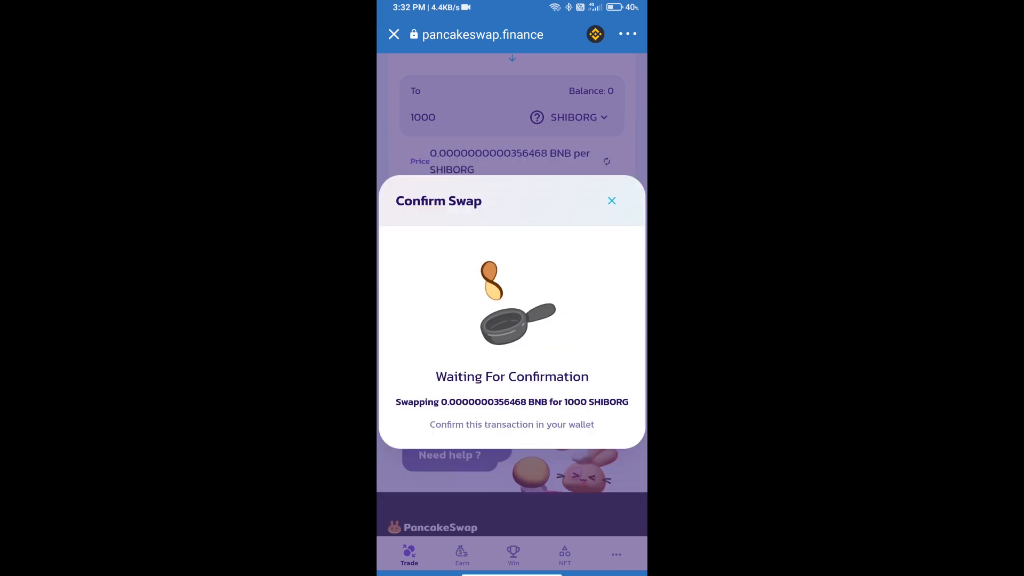